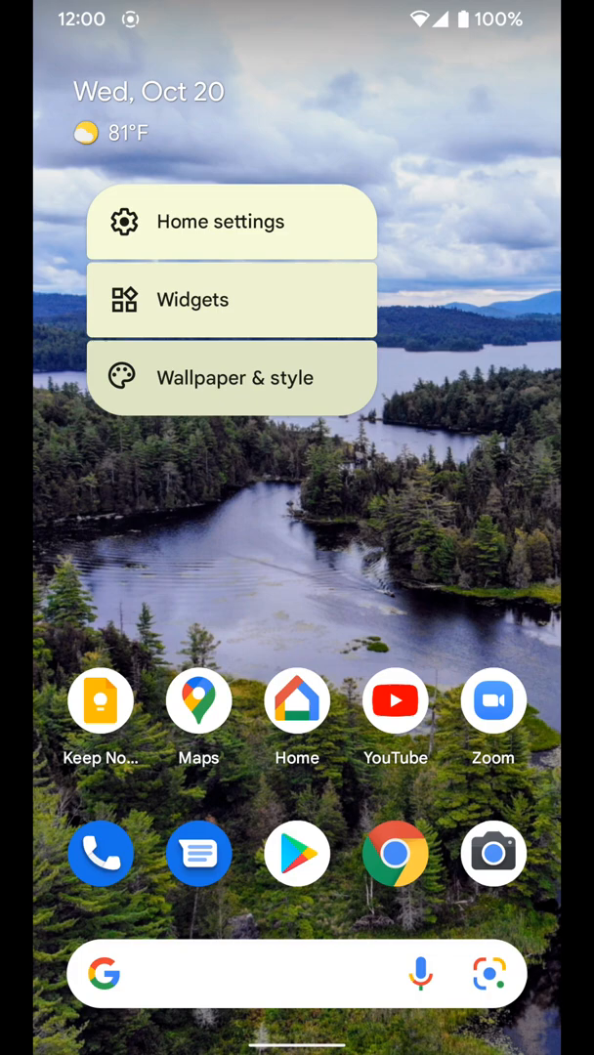
# - Open Wallpaper & style from the home-screen menu and scroll its options
pyautogui.click(234, 379)
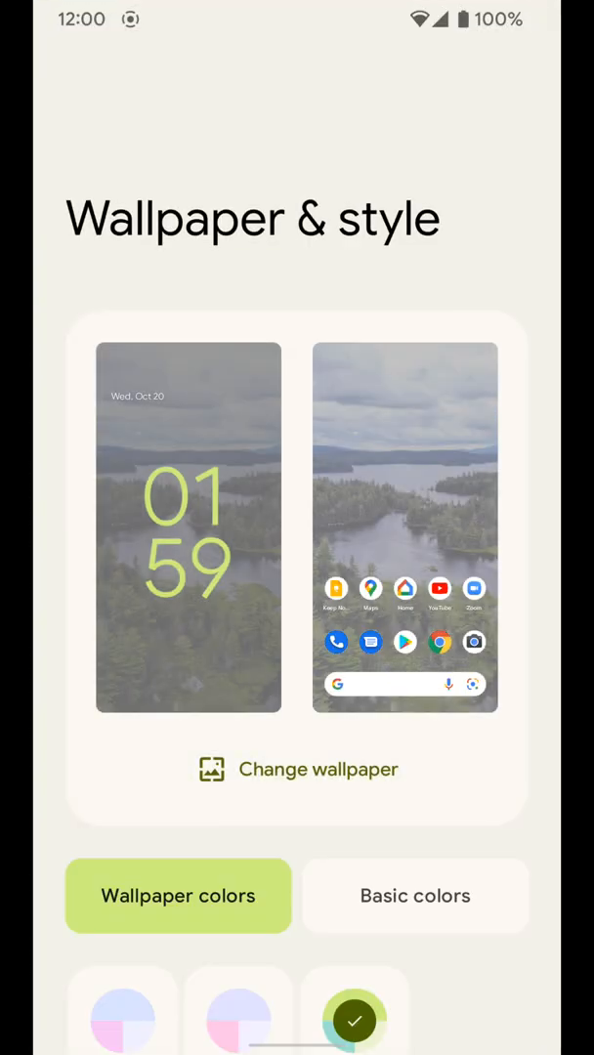
pyautogui.scroll(-3)
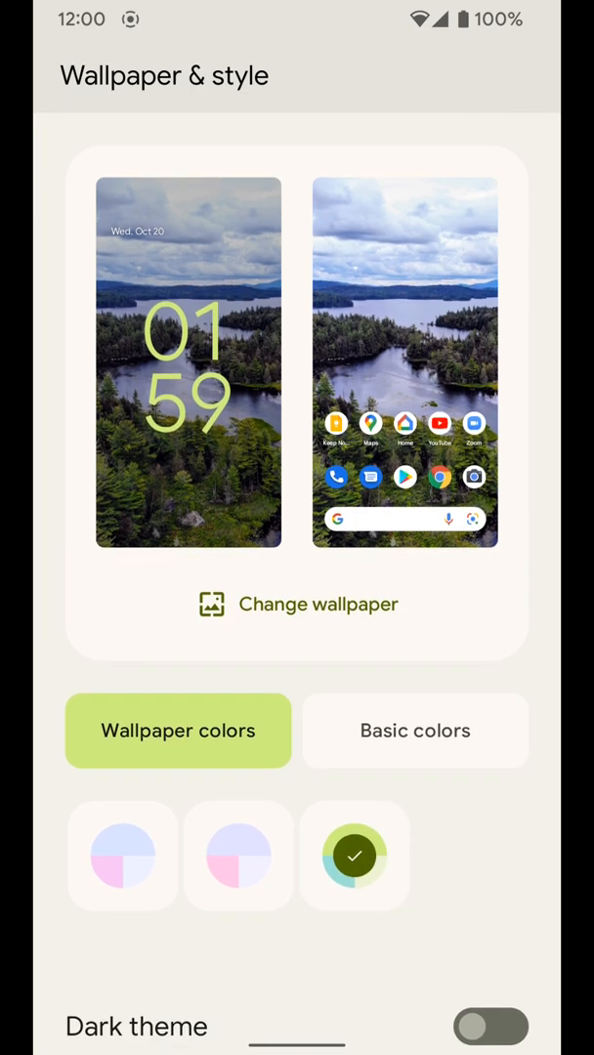
# - Choose the cat photo from My photos as the new wallpaper to preview
pyautogui.click(297, 604)
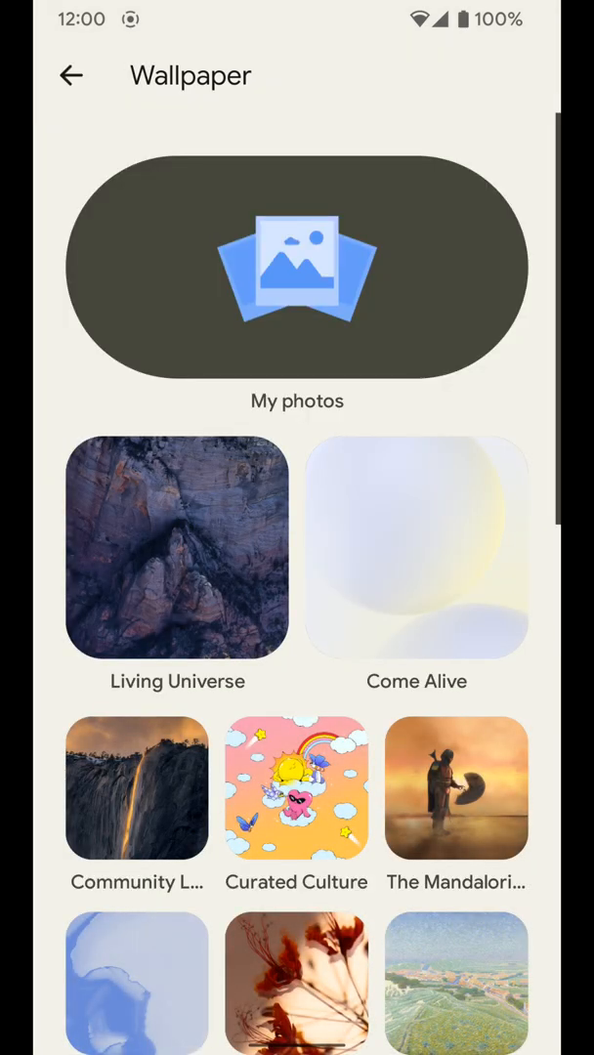
pyautogui.scroll(-3)
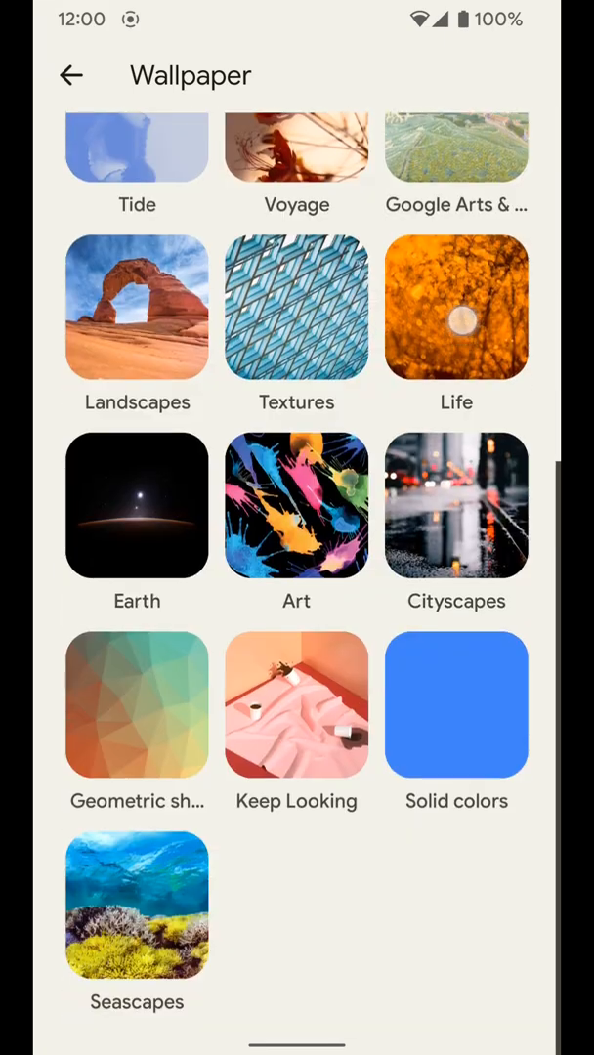
pyautogui.scroll(3)
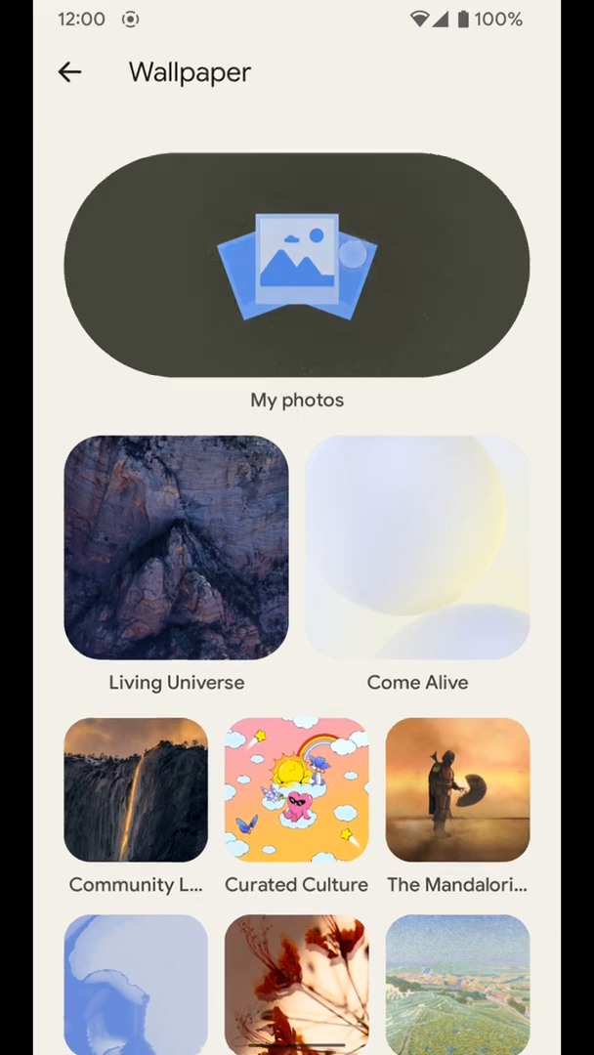
pyautogui.click(297, 265)
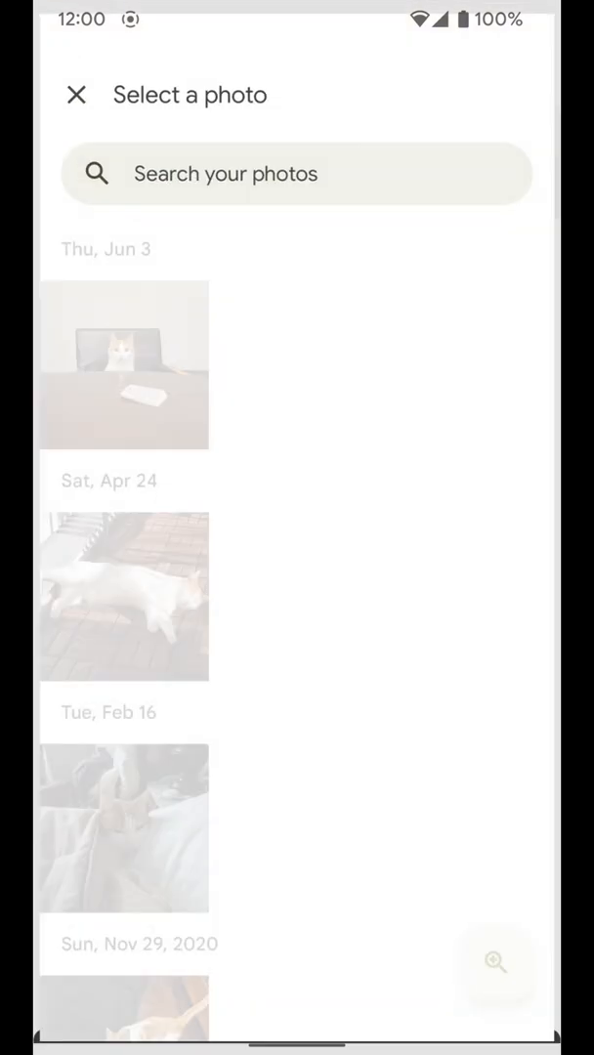
pyautogui.click(123, 363)
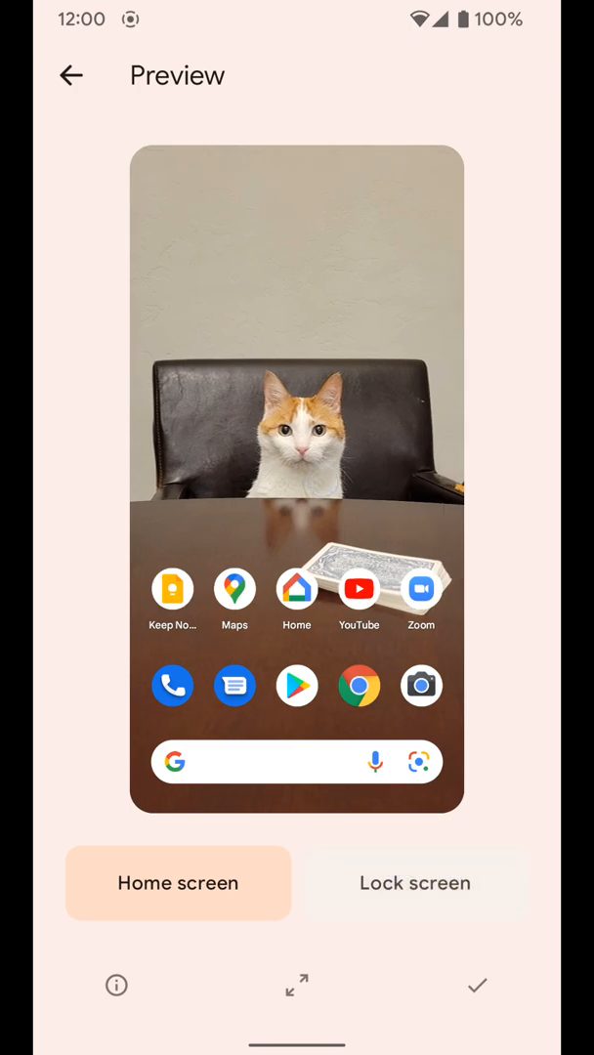
# - Preview the cat wallpaper on lock and home screens, full screen, then confirm to choose where to apply it
pyautogui.click(414, 884)
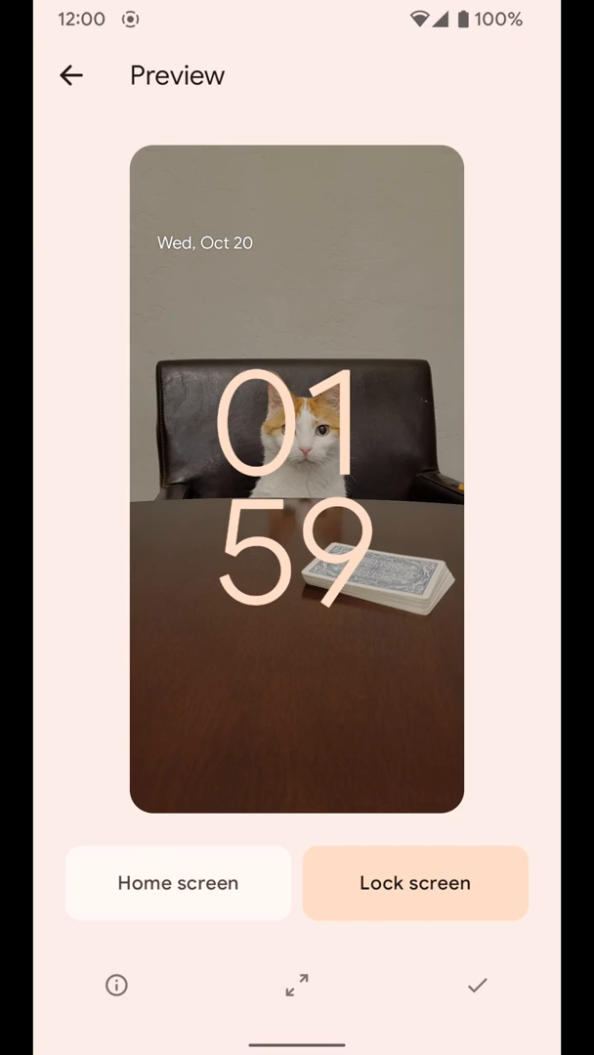
pyautogui.click(178, 883)
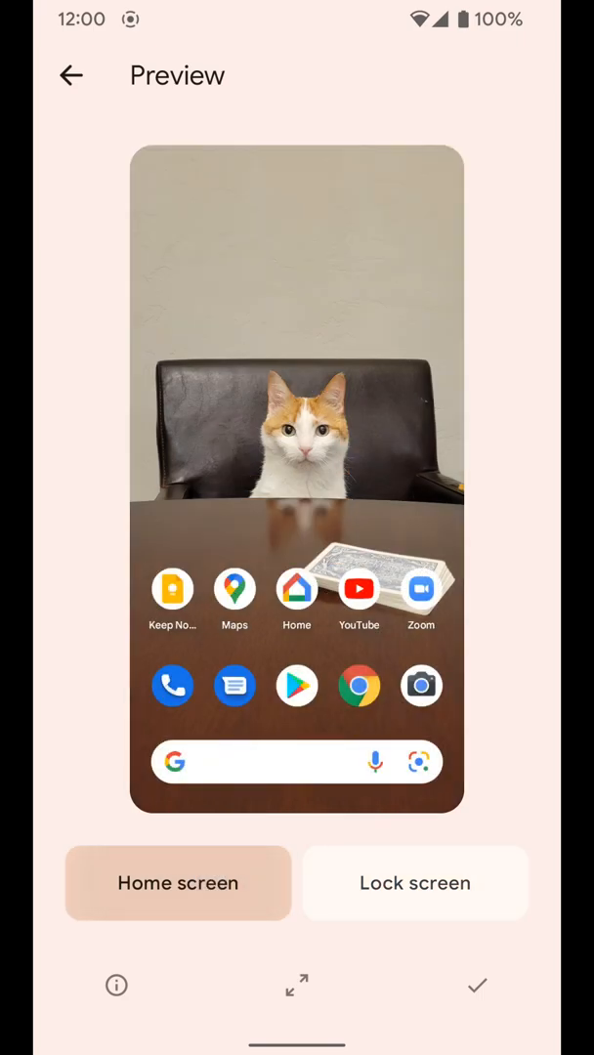
pyautogui.click(297, 984)
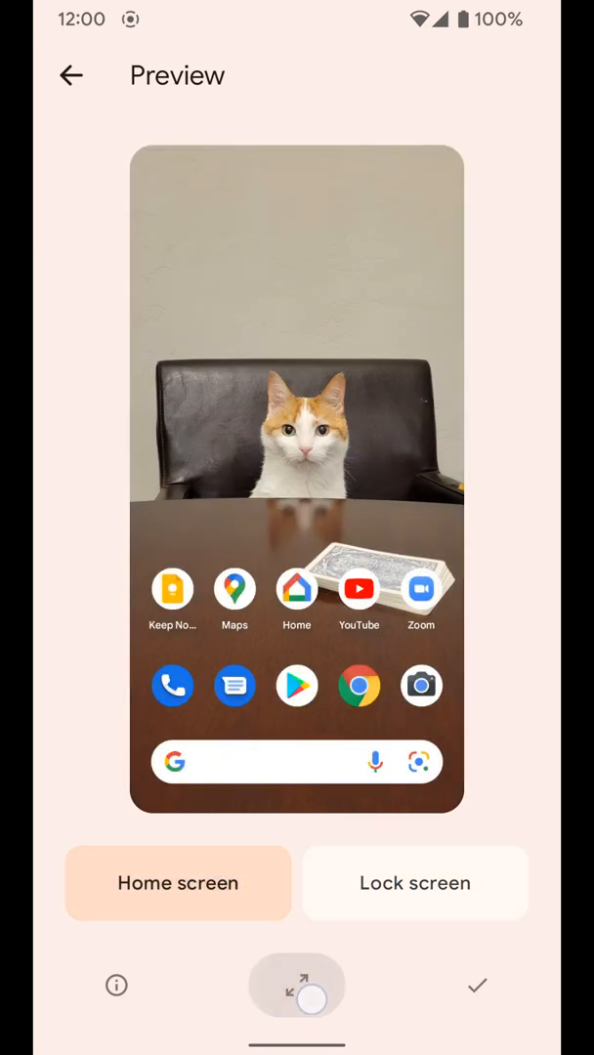
pyautogui.click(297, 985)
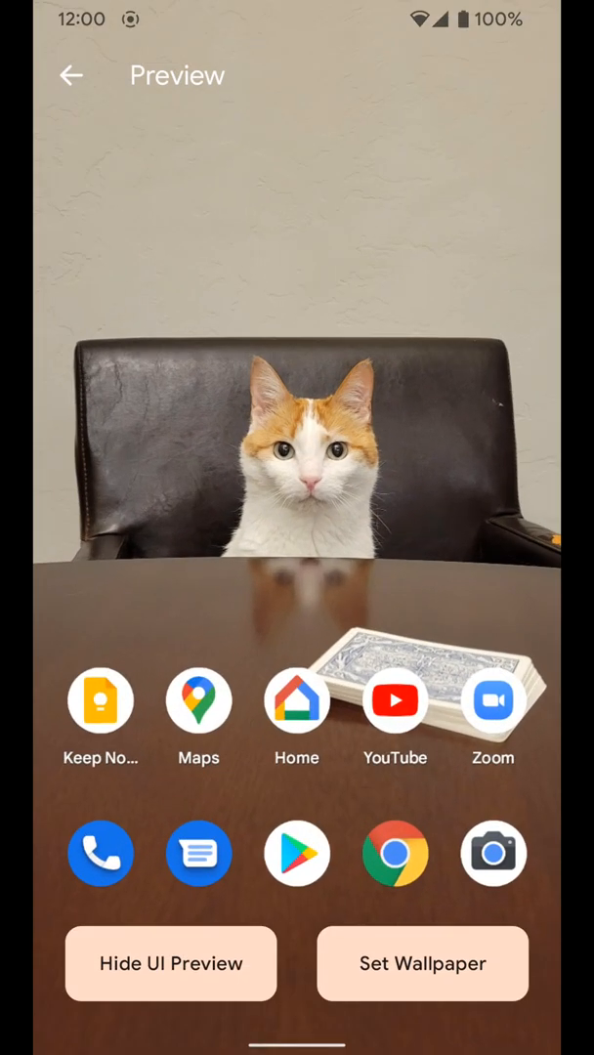
pyautogui.click(70, 76)
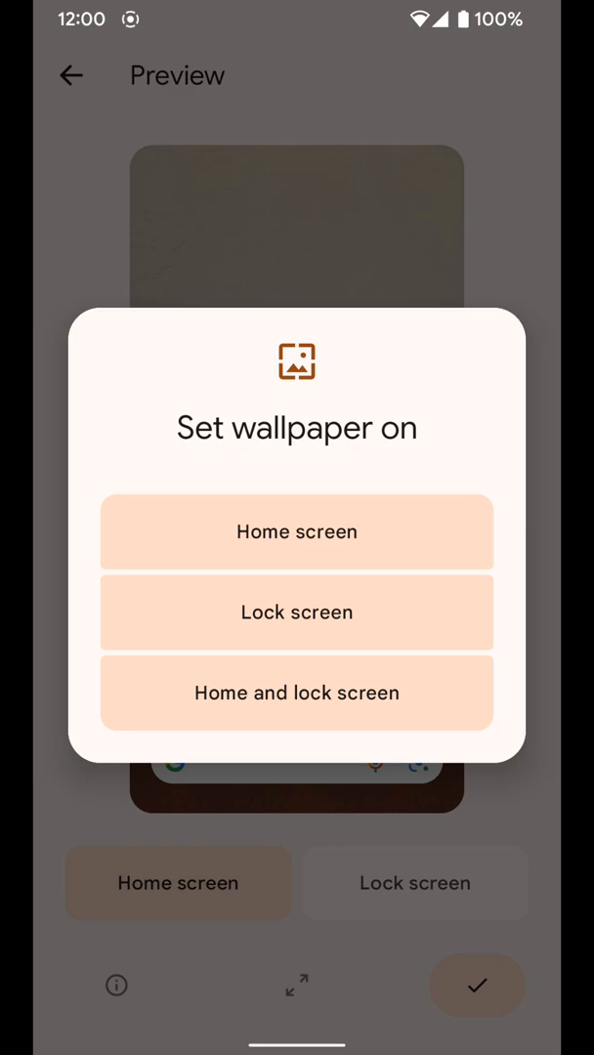
# - Apply the cat wallpaper to both home and lock screens
pyautogui.click(297, 532)
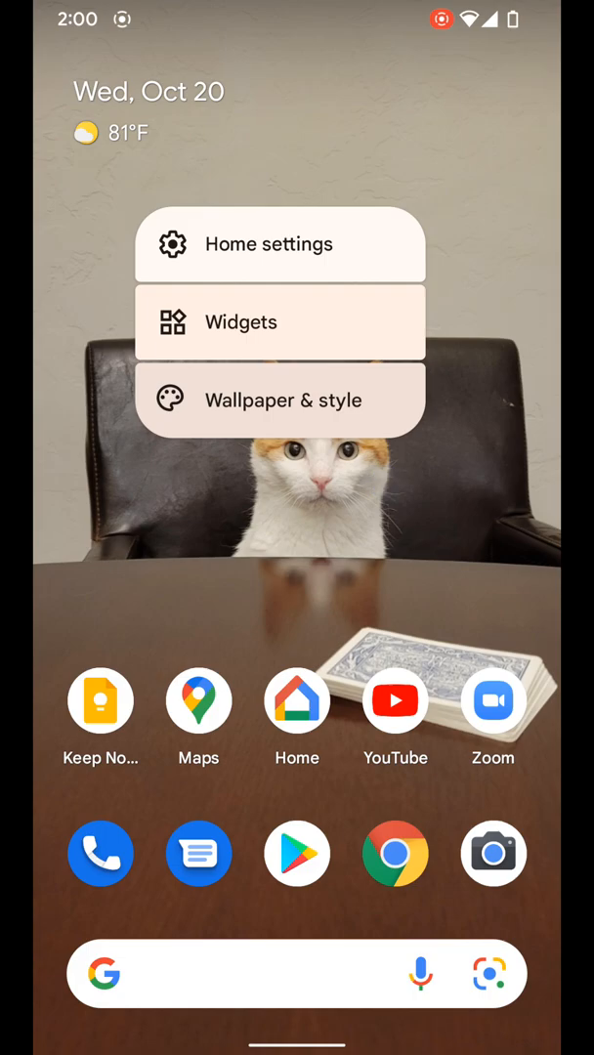
# - Try the second and third wallpaper palettes and the green basic colour, then keep the second wallpaper palette
pyautogui.click(284, 399)
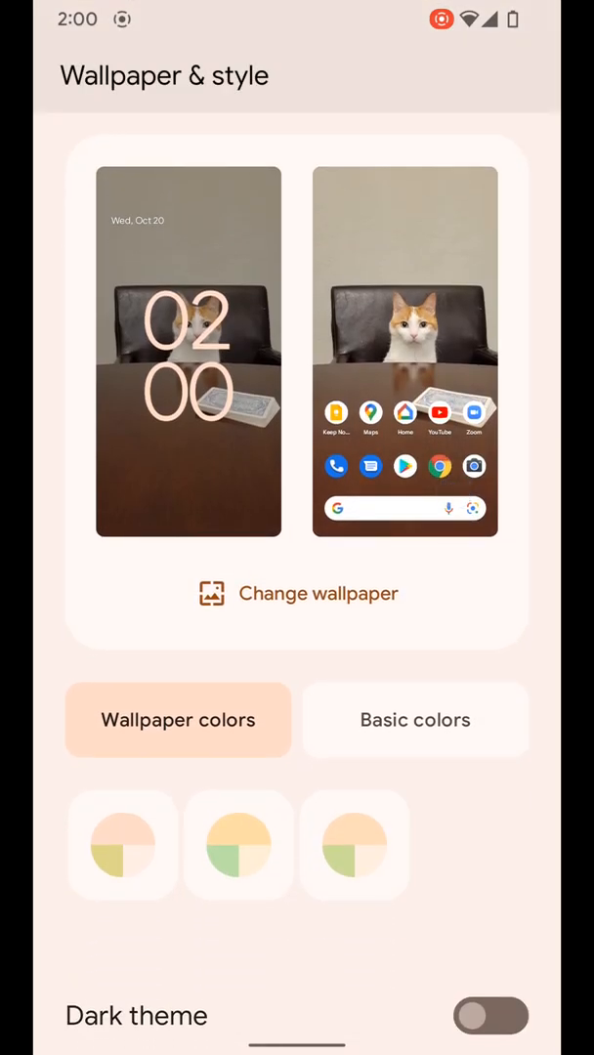
pyautogui.click(238, 845)
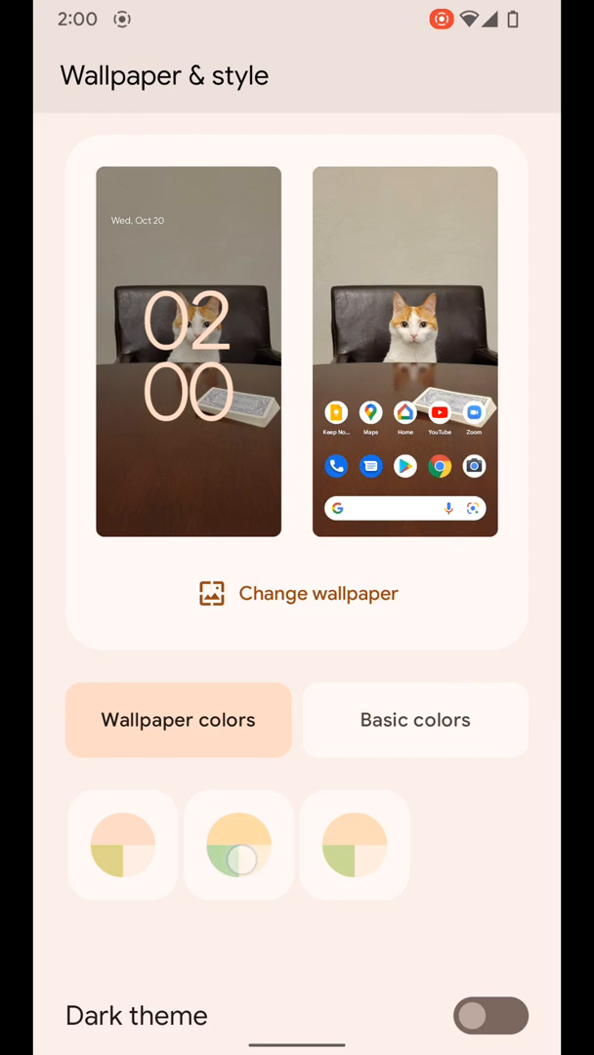
pyautogui.click(238, 844)
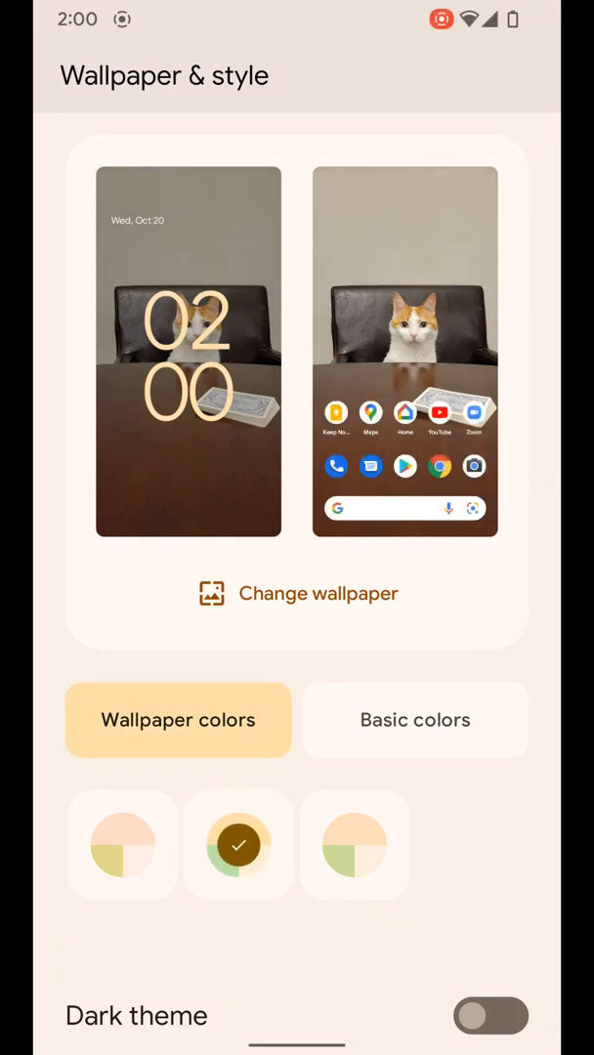
pyautogui.click(356, 845)
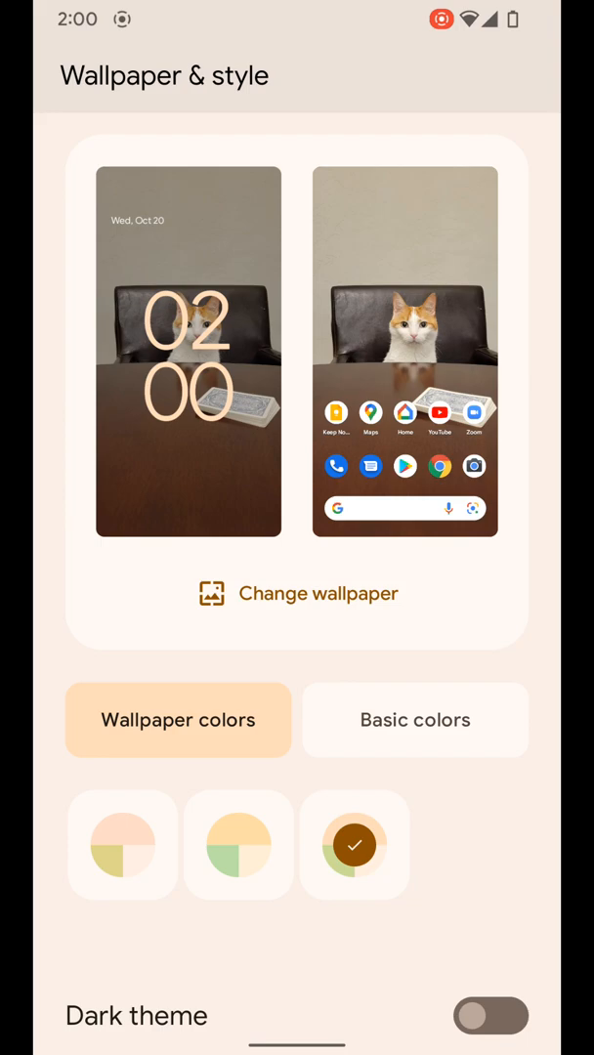
pyautogui.click(414, 721)
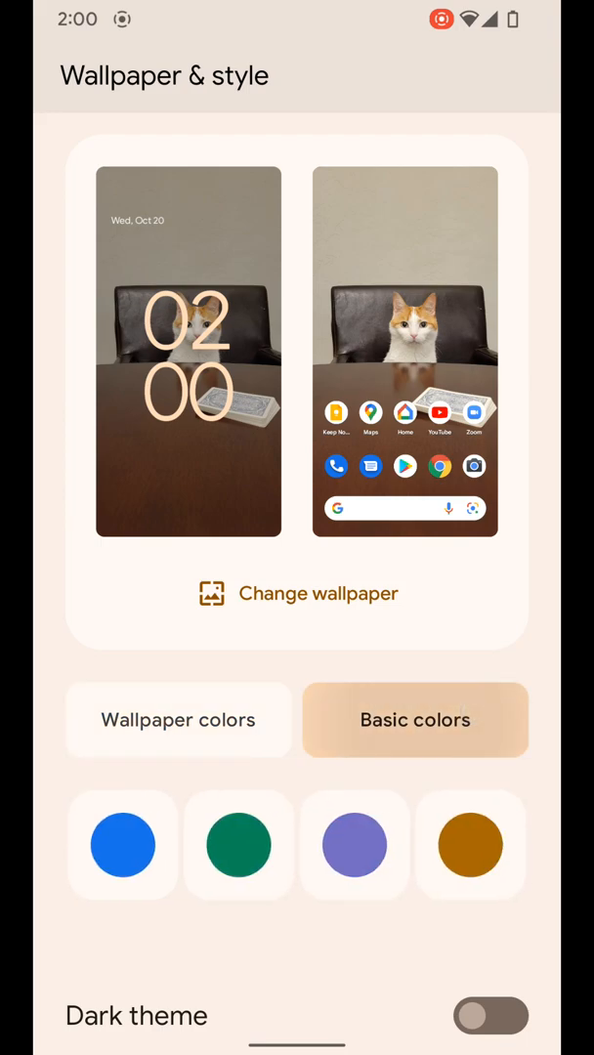
pyautogui.click(239, 844)
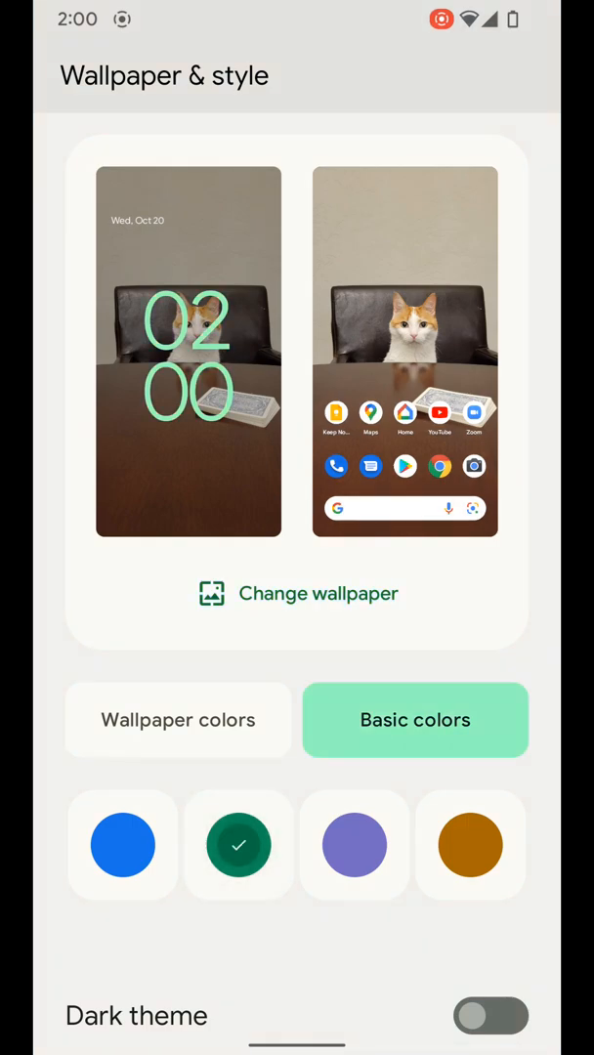
pyautogui.scroll(3)
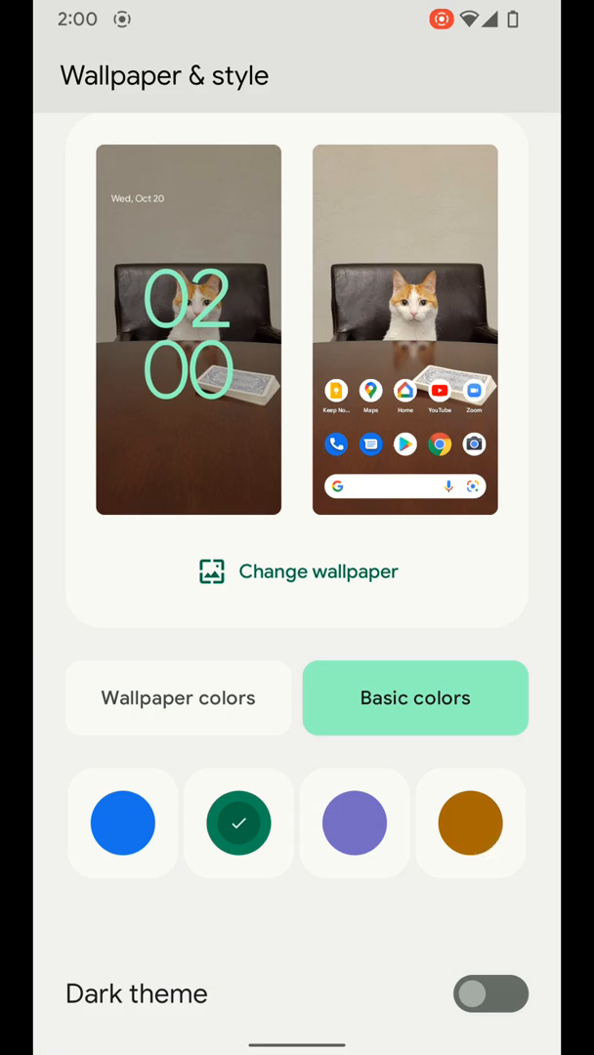
pyautogui.click(178, 697)
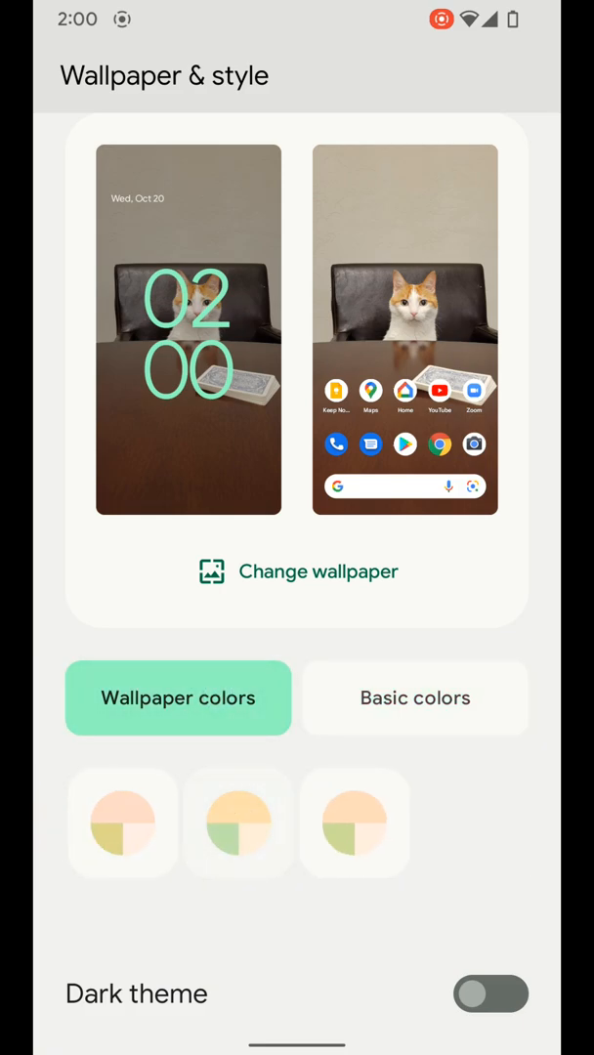
pyautogui.click(239, 823)
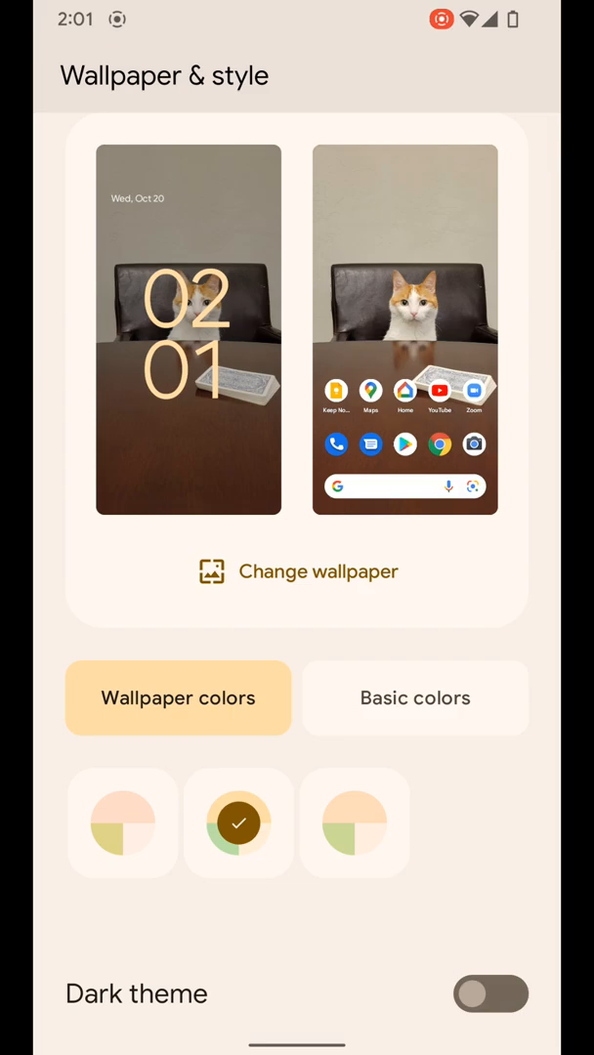
# - Switch on Themed icons so app icons take the wallpaper colours
pyautogui.scroll(-3)
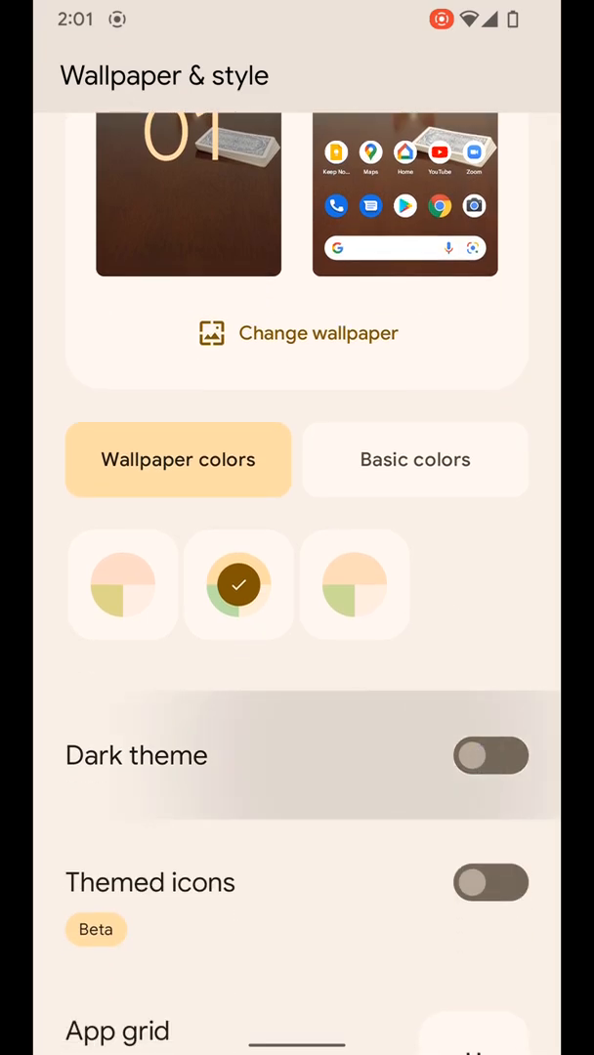
pyautogui.click(492, 754)
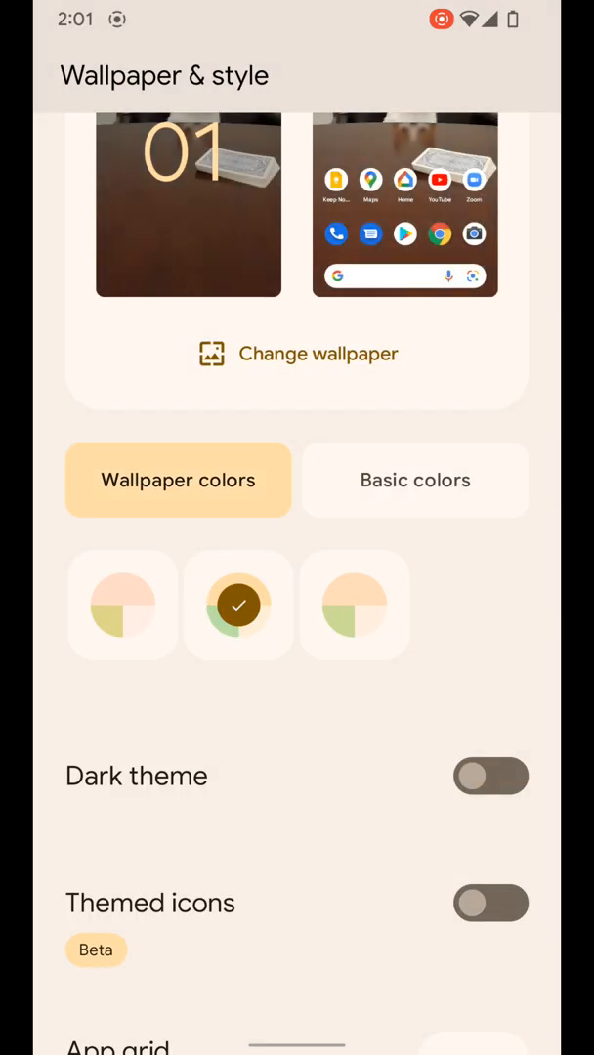
pyautogui.scroll(-3)
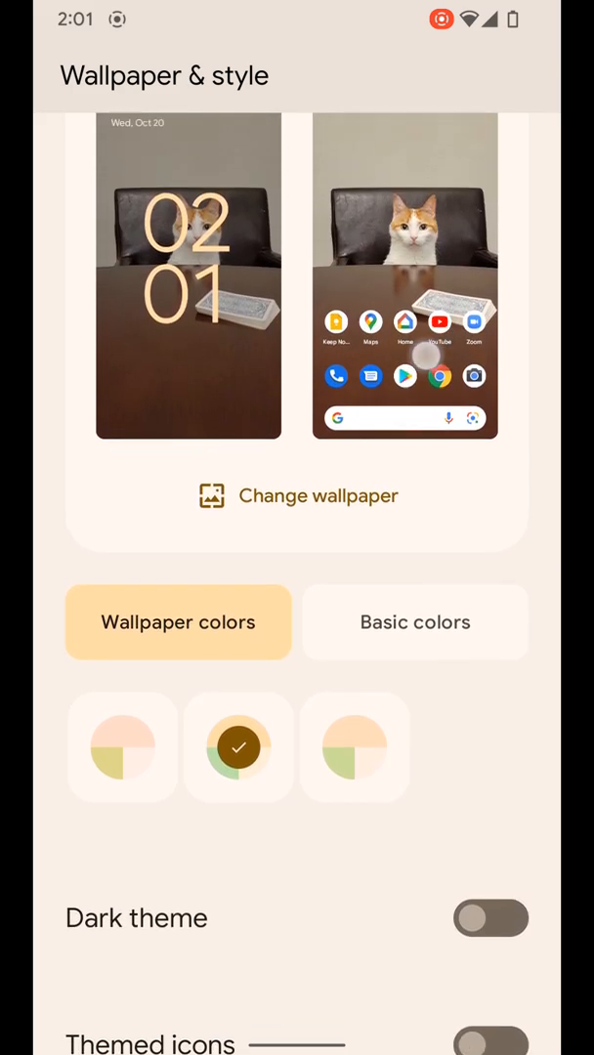
pyautogui.scroll(-3)
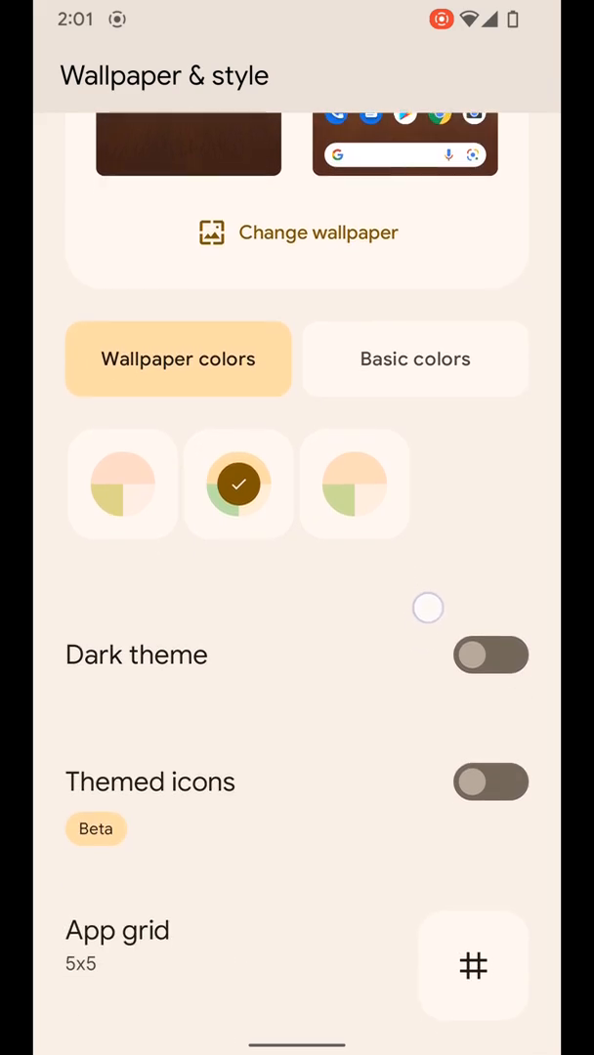
pyautogui.click(492, 782)
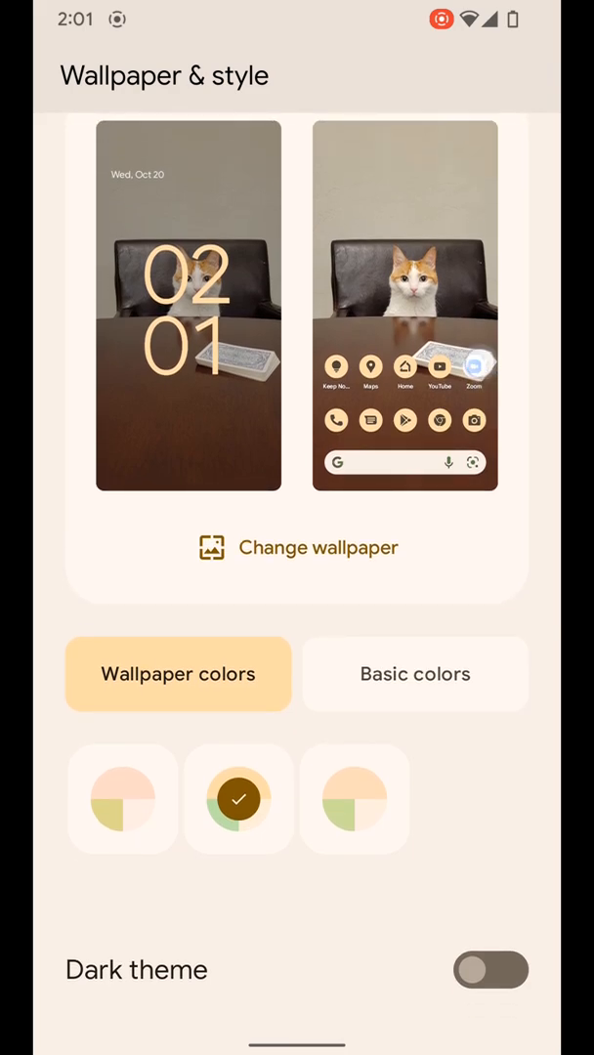
pyautogui.scroll(-3)
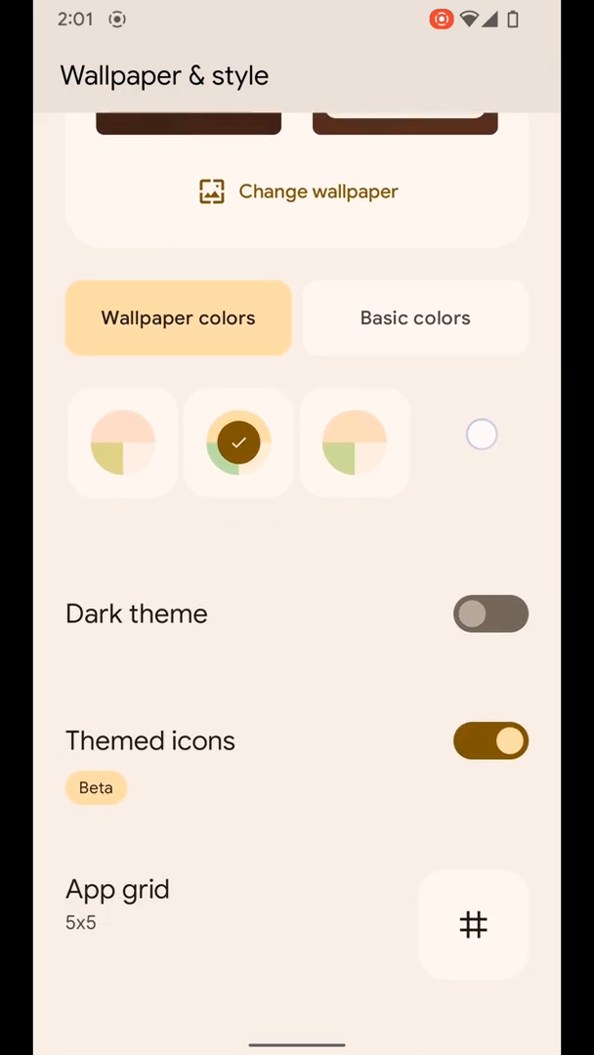
pyautogui.click(480, 434)
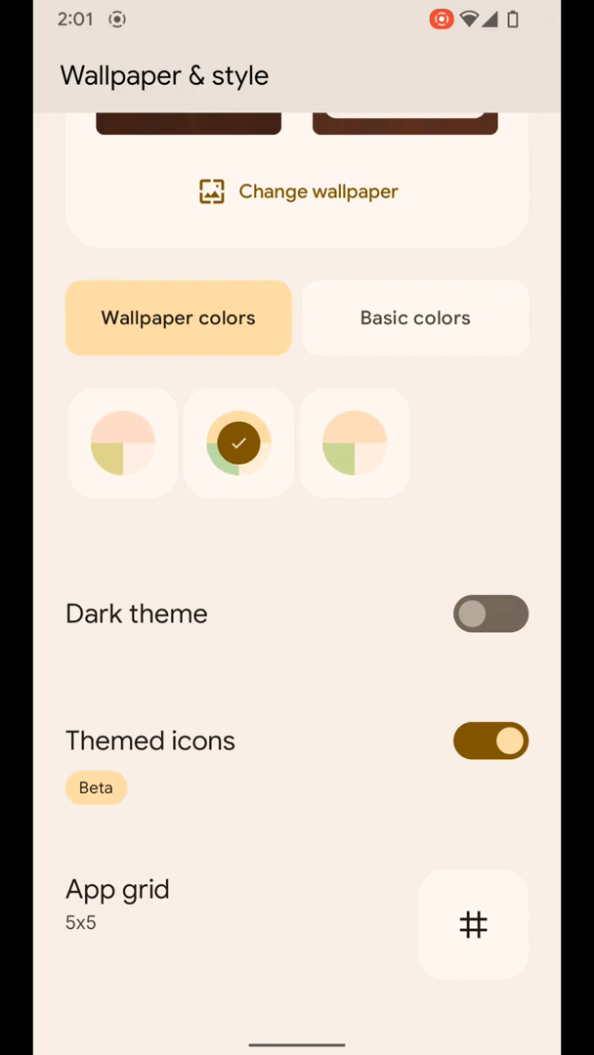
# - Preview the 4x5, 3x3 and 4x4 app grids and apply the 4x4 layout
pyautogui.click(473, 925)
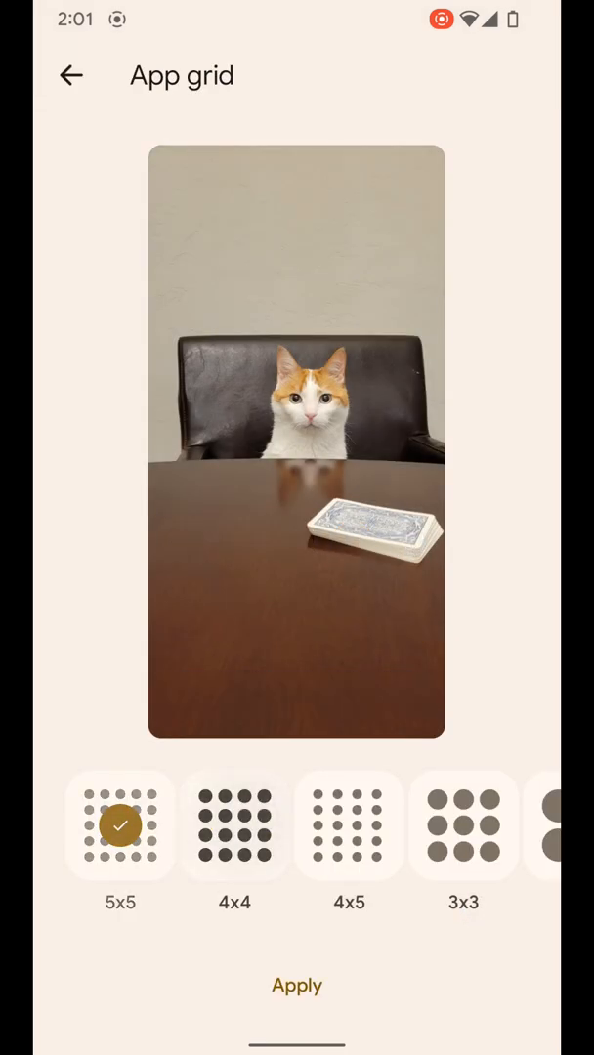
pyautogui.click(348, 825)
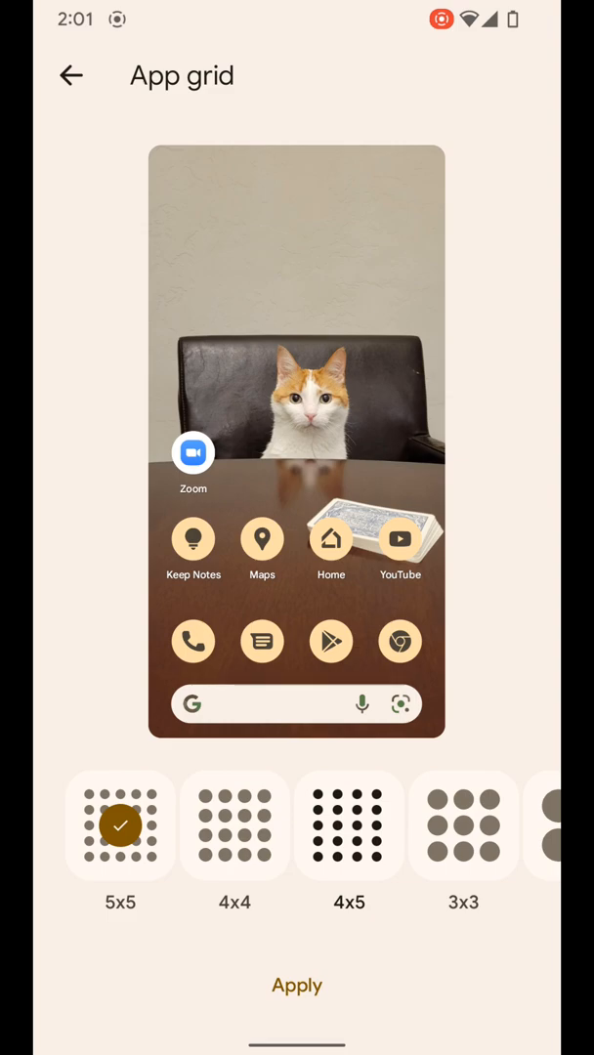
pyautogui.click(463, 825)
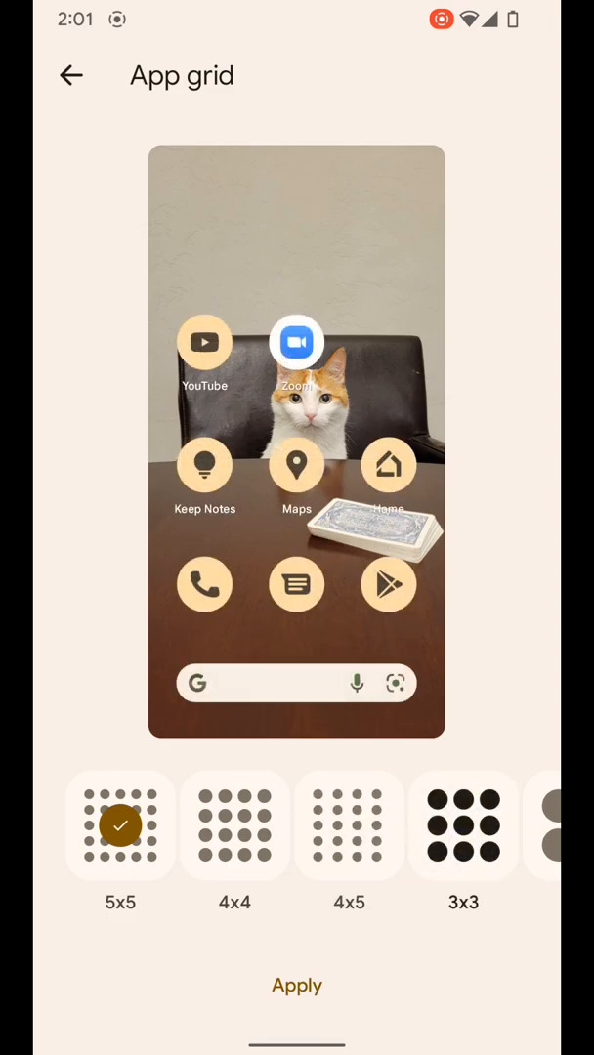
pyautogui.click(234, 825)
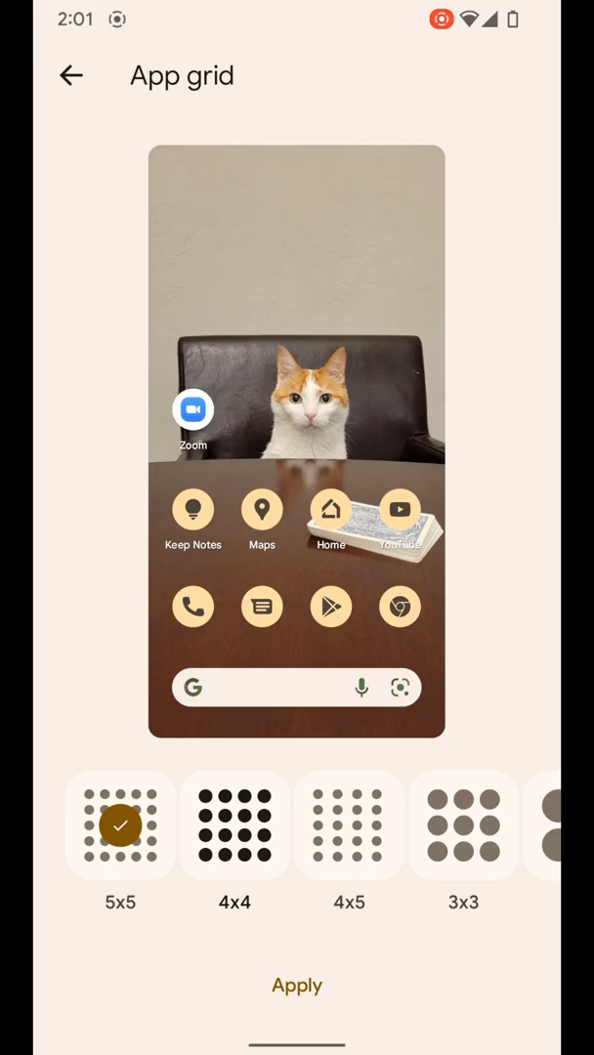
pyautogui.click(297, 985)
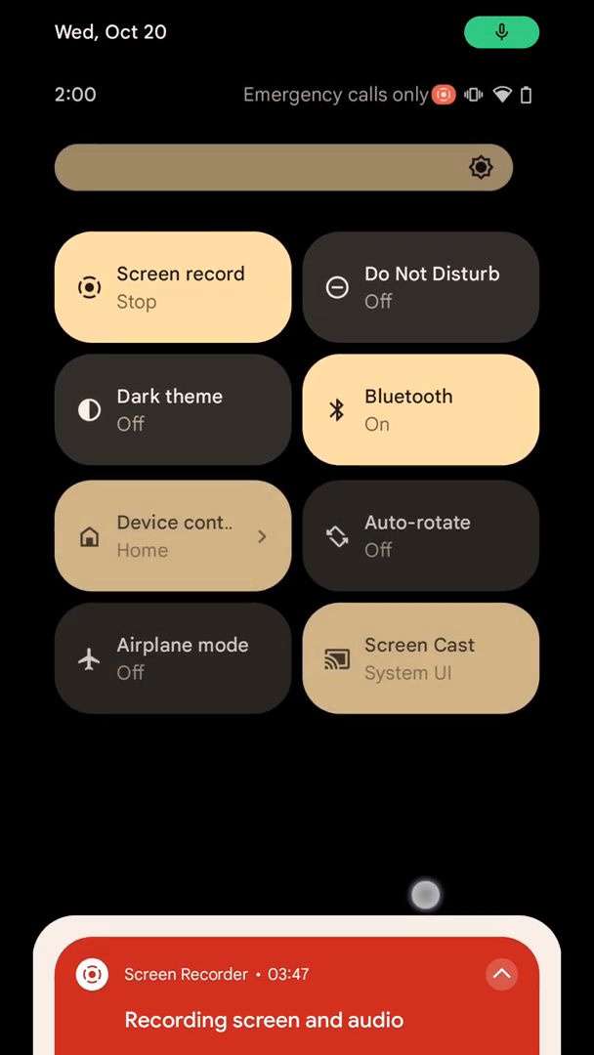
# - Dismiss the Quick Settings panel to return to Wallpaper & style
pyautogui.scroll(-3)
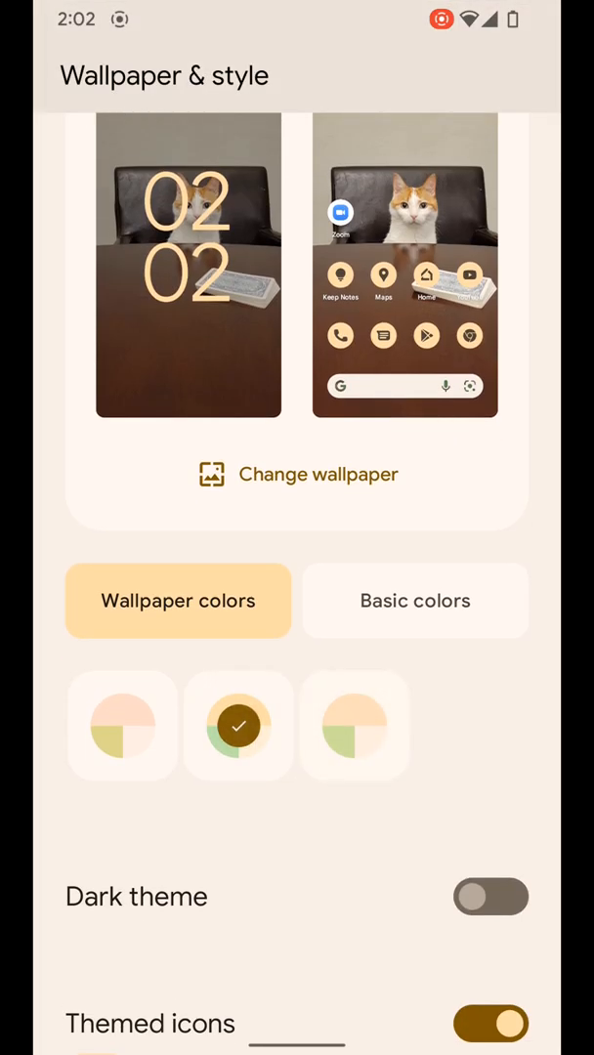
# - Select the third colour option, then browse My photos for the lake landscape wallpaper
pyautogui.click(356, 727)
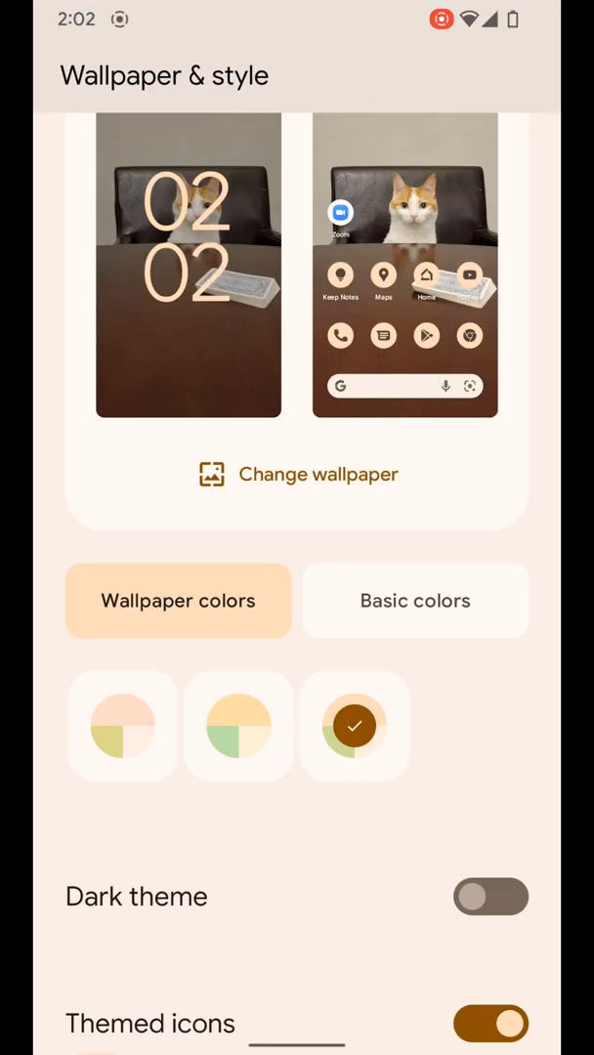
pyautogui.click(297, 473)
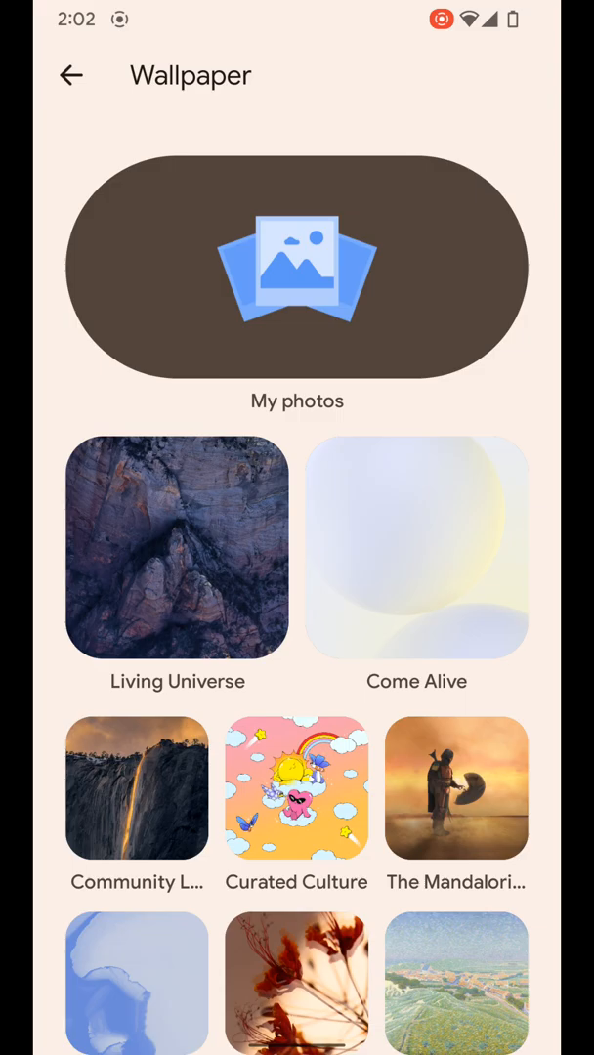
pyautogui.click(297, 266)
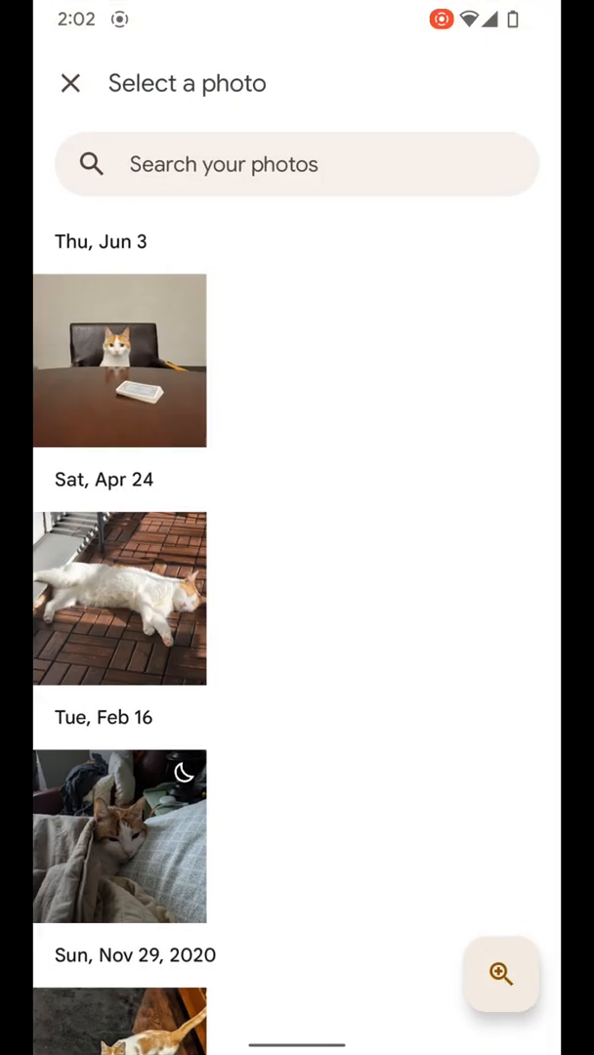
pyautogui.scroll(-3)
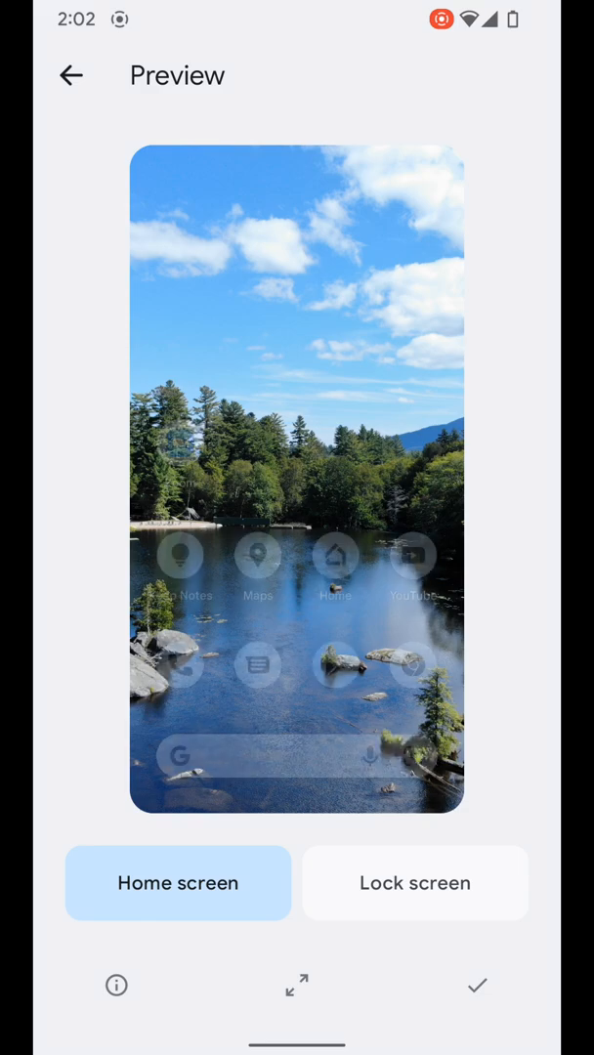
# - Preview the lake photo on the lock screen and apply it to home and lock screens
pyautogui.click(415, 883)
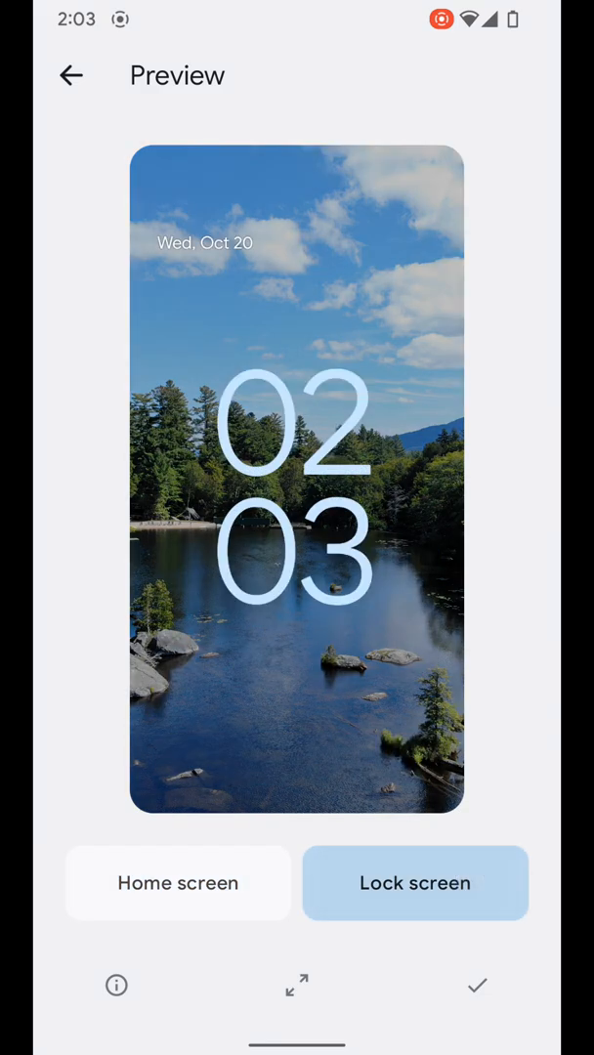
pyautogui.click(477, 984)
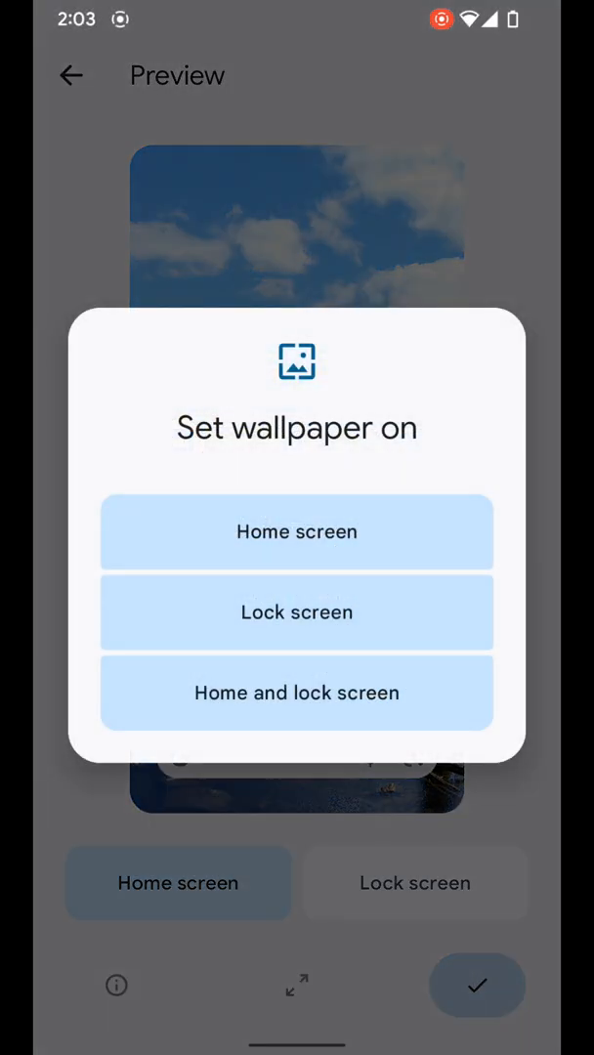
pyautogui.click(297, 532)
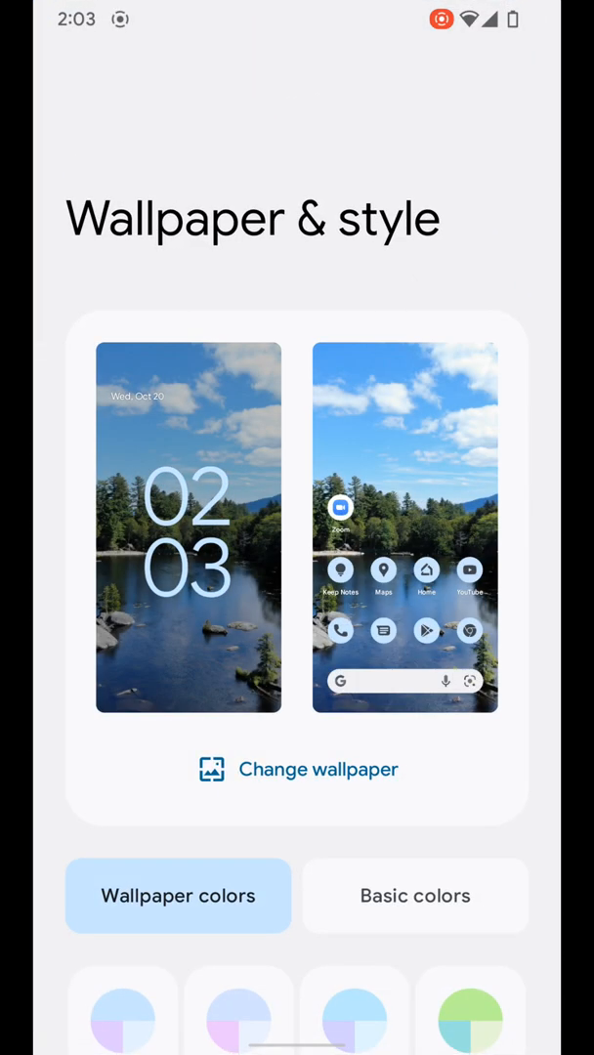
# - Select the fourth green wallpaper-derived colour palette with dark theme enabled
pyautogui.scroll(-3)
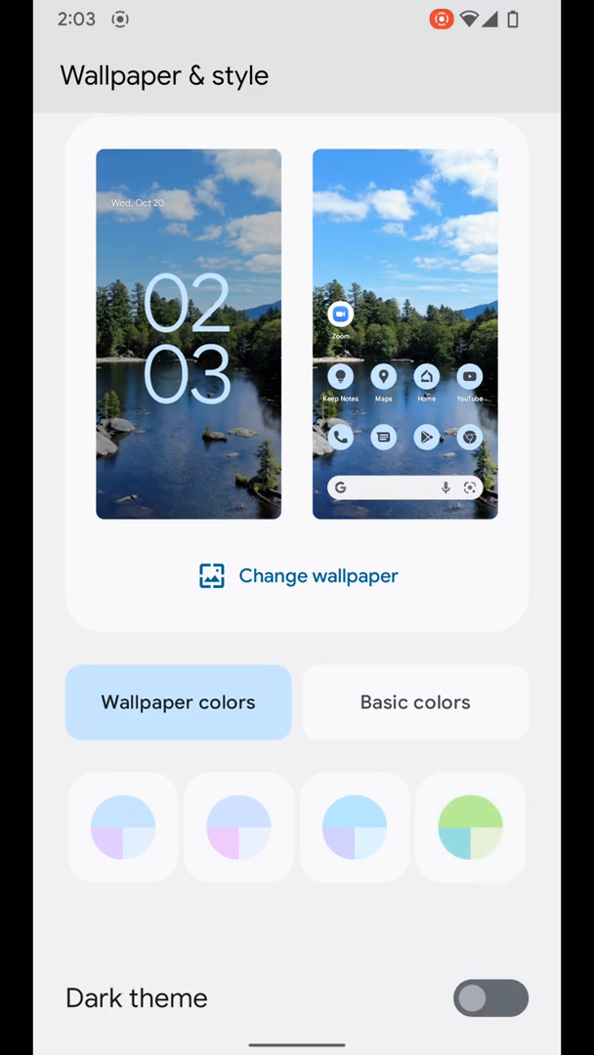
pyautogui.click(469, 828)
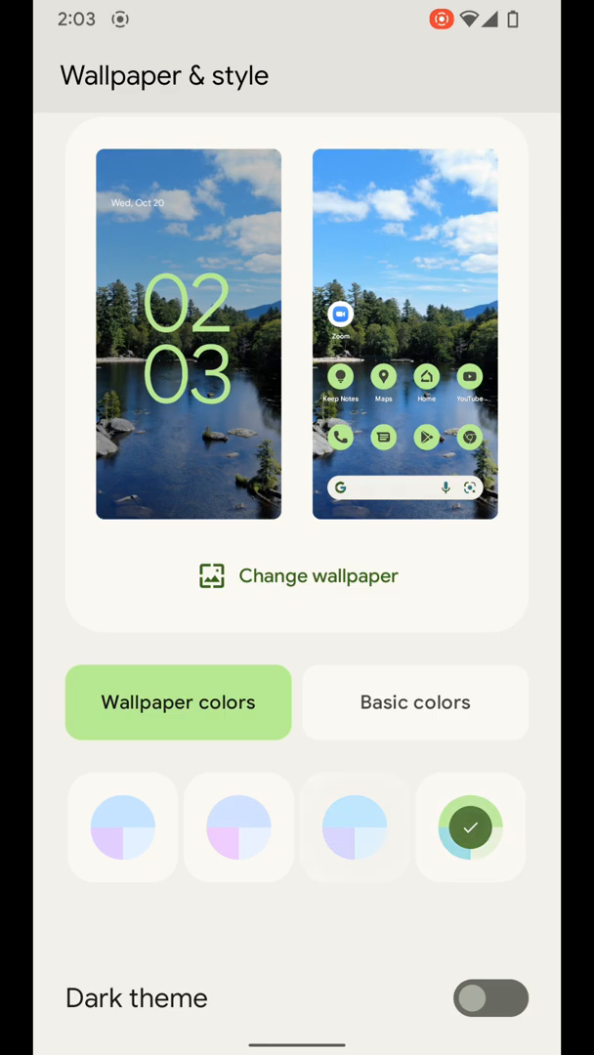
pyautogui.scroll(-3)
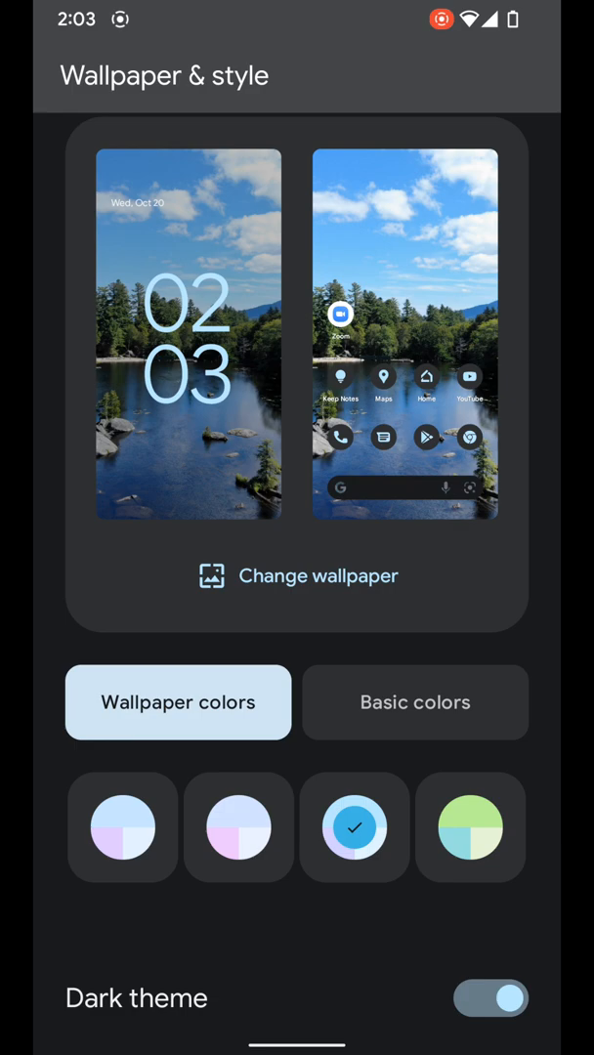
pyautogui.click(469, 828)
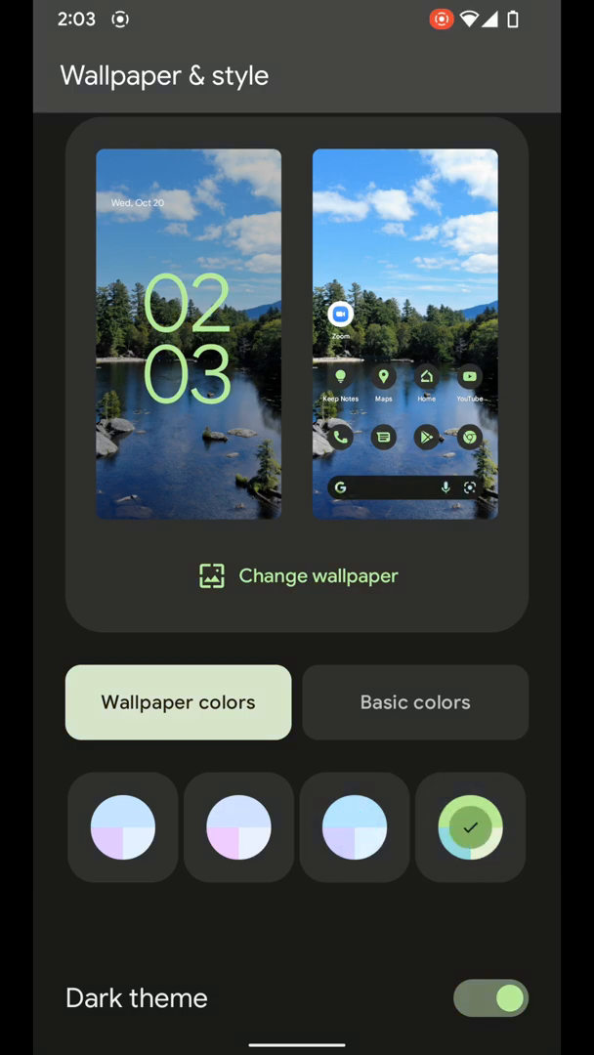